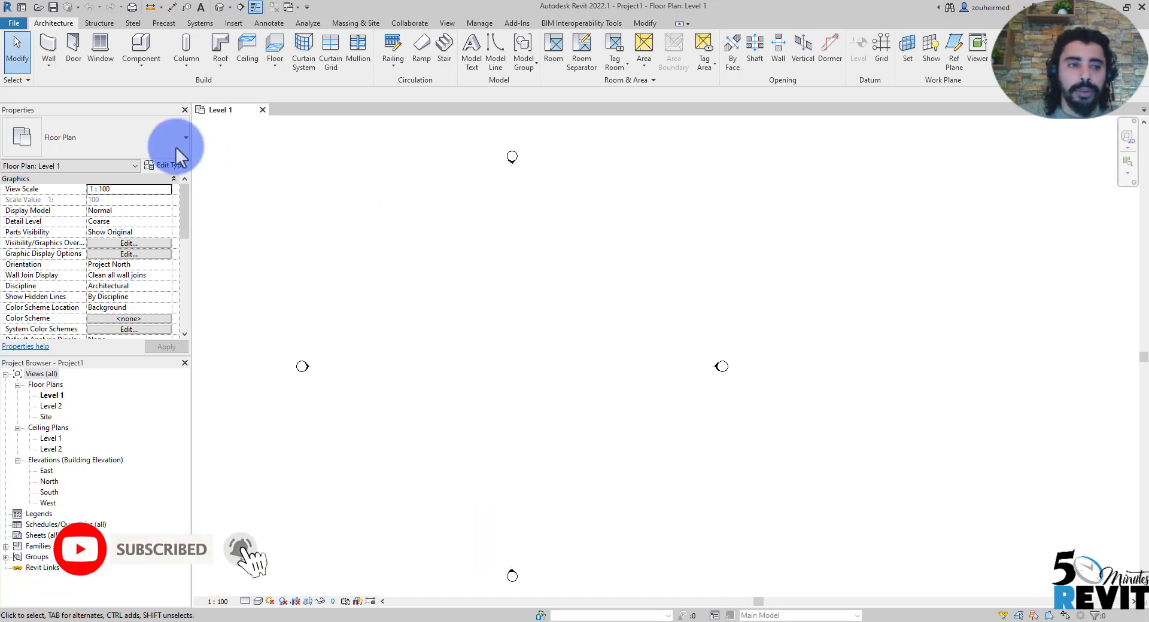
Start a Generic 200mm wall on Level 1 and pick its start point in plan.
left_click(47, 48)
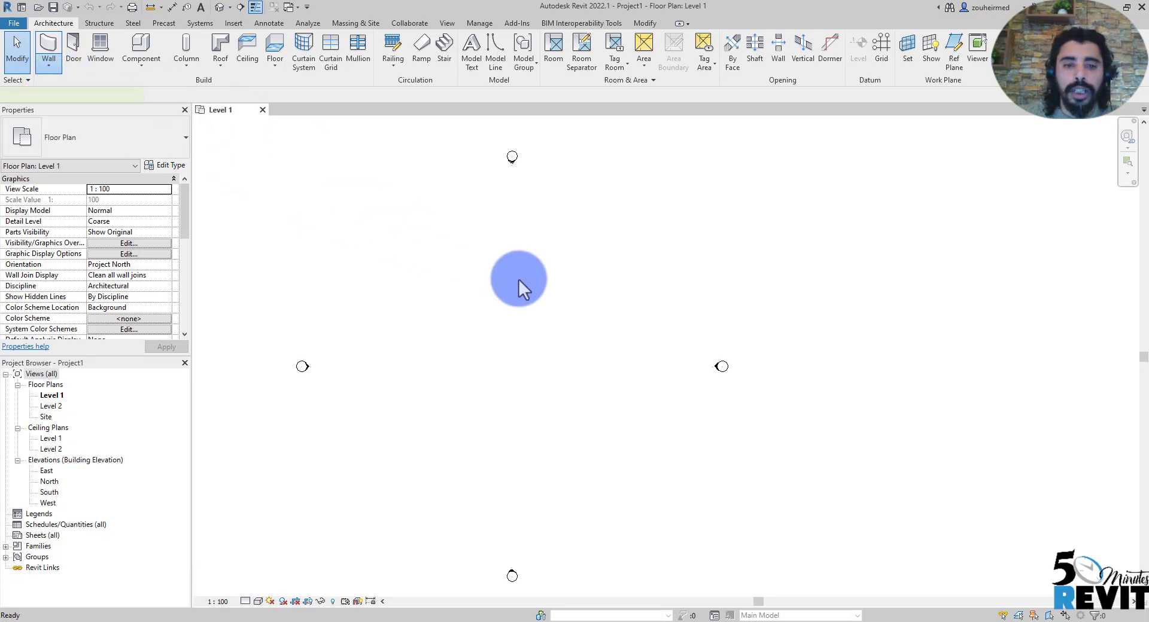
left_click(48, 49)
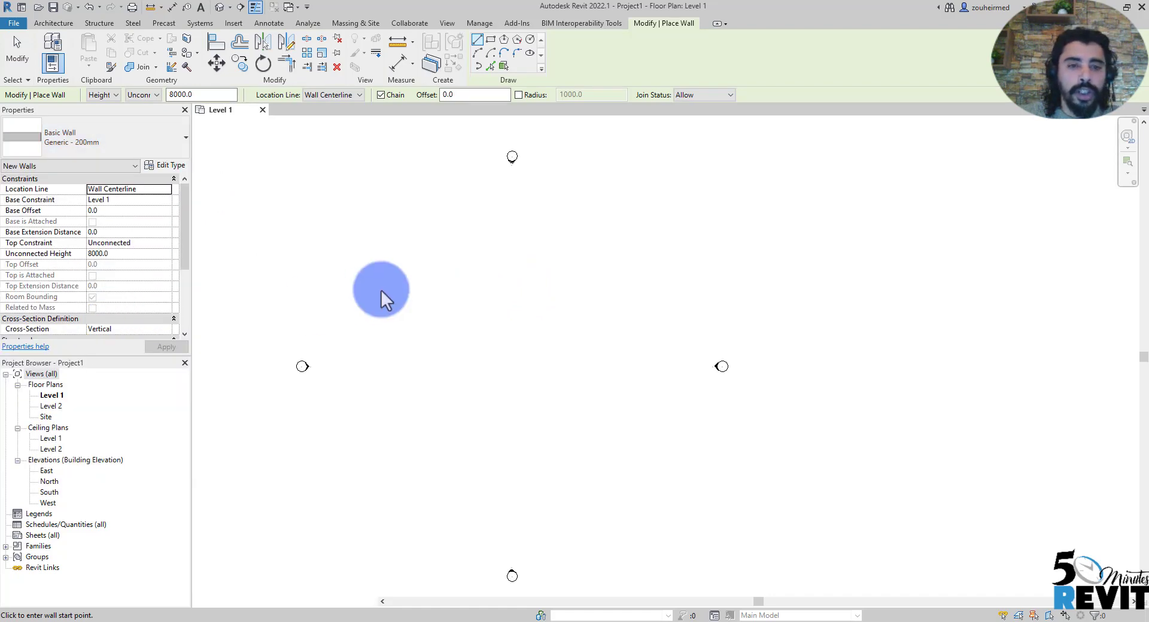
left_click(381, 290)
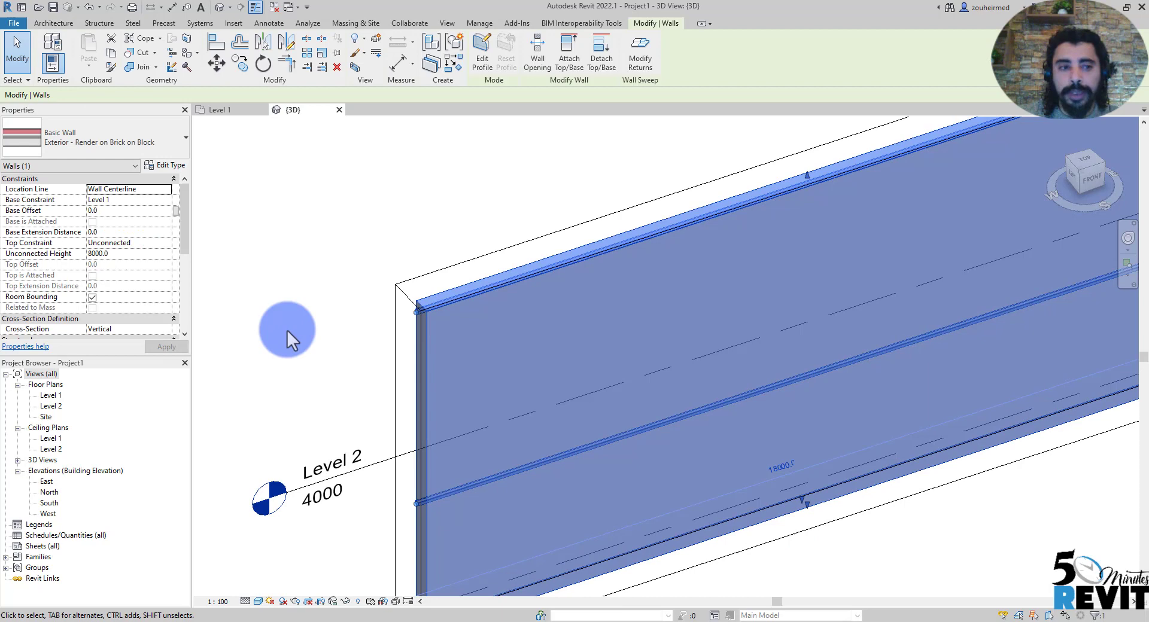
mouse_move(230, 299)
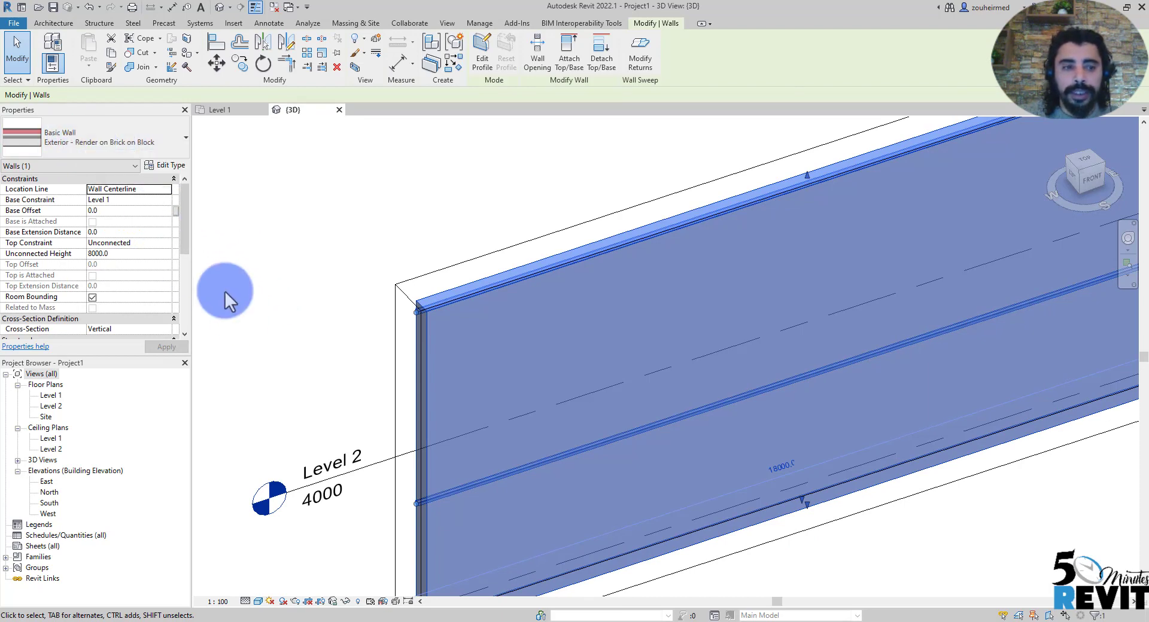
Deselect the wall in the 3D view and return to the Level 1 floor plan.
left_click(170, 164)
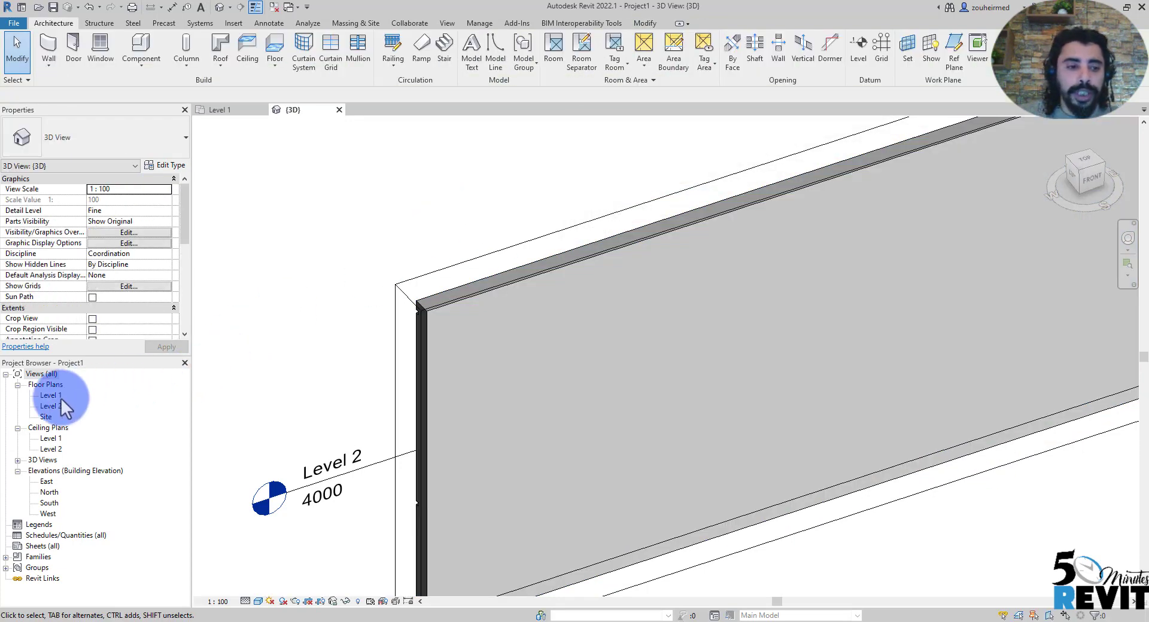
double_click(50, 395)
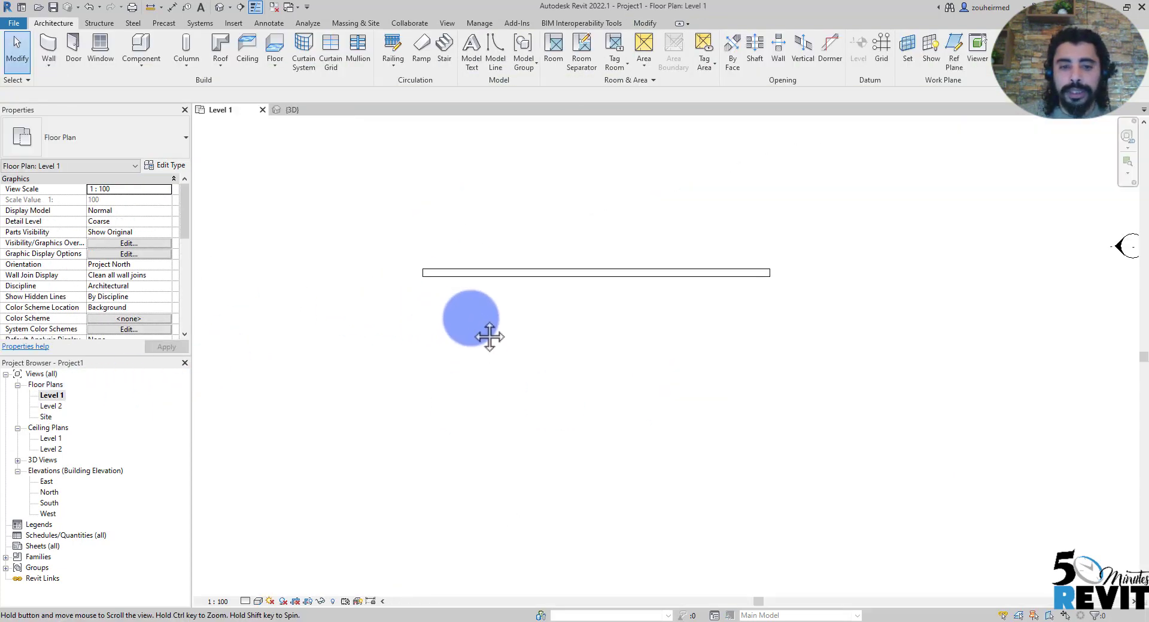
Select the 18000 mm brick-on-block exterior wall and apply Create Parts.
left_click(596, 273)
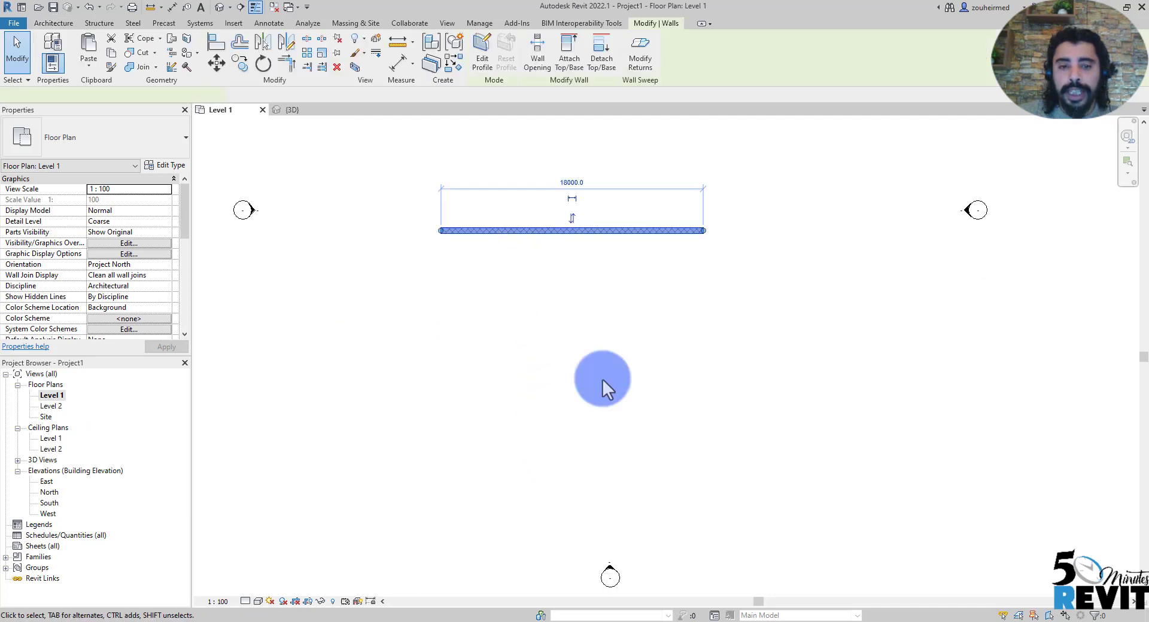
left_click(572, 231)
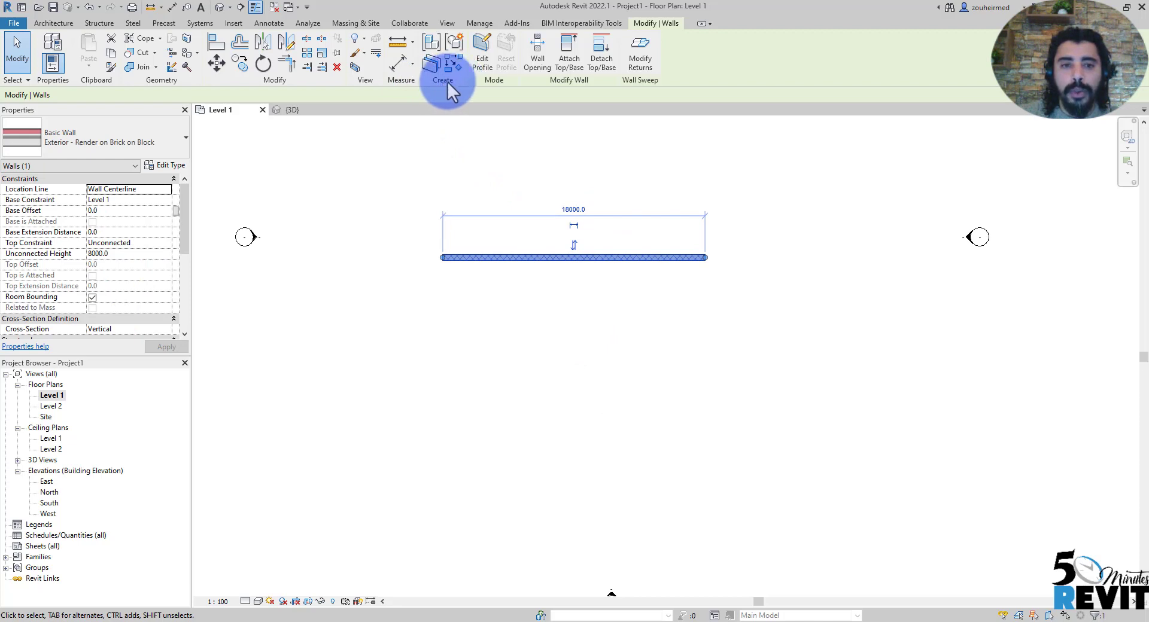
mouse_move(432, 65)
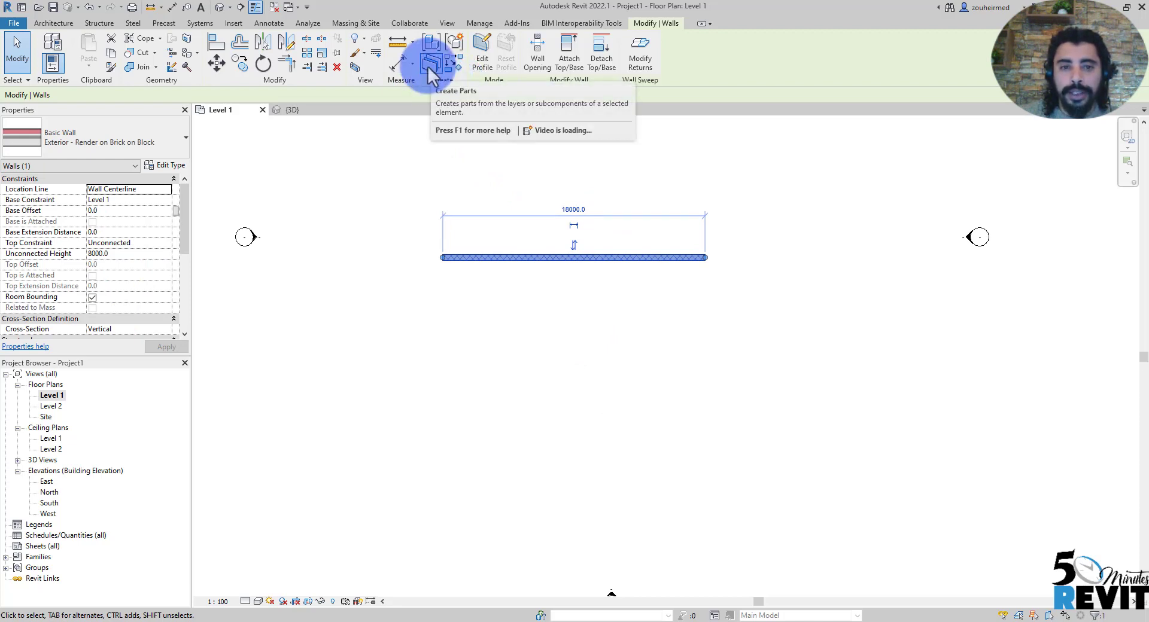
mouse_move(510, 286)
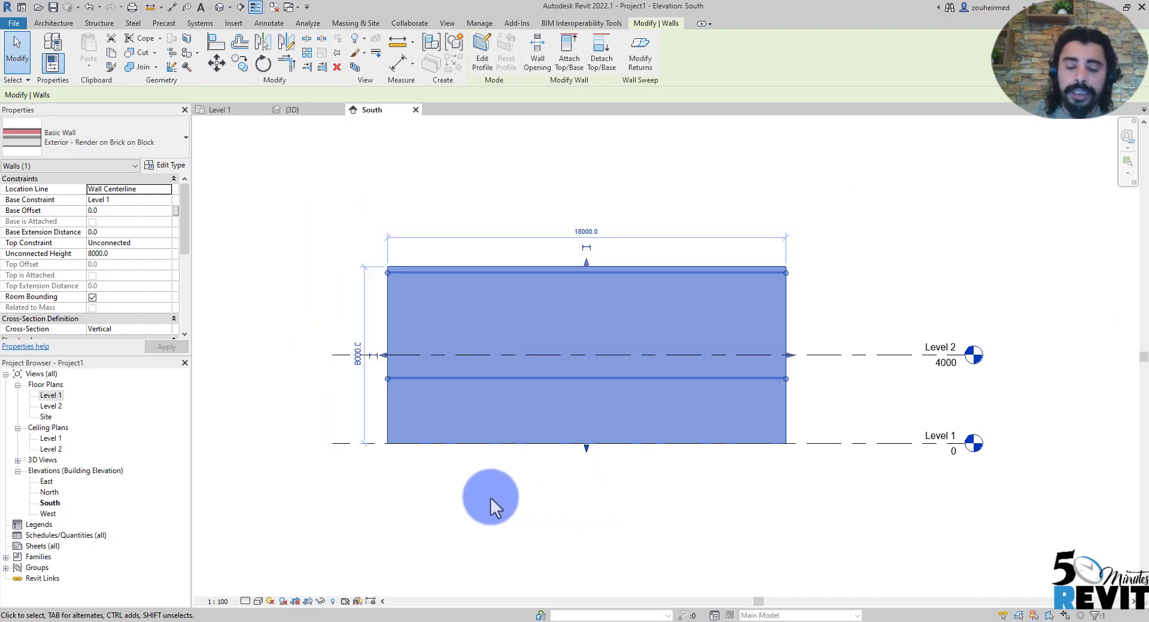
mouse_move(497, 521)
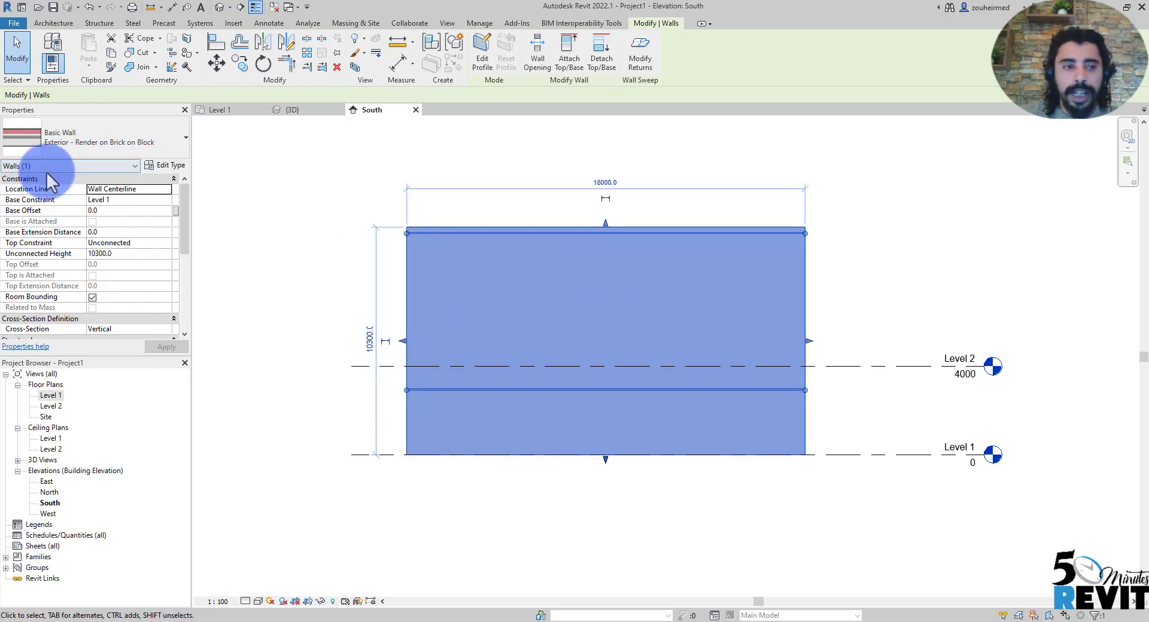
Set the wall's Unconnected Height to 10300 mm in the South elevation.
left_click(458, 535)
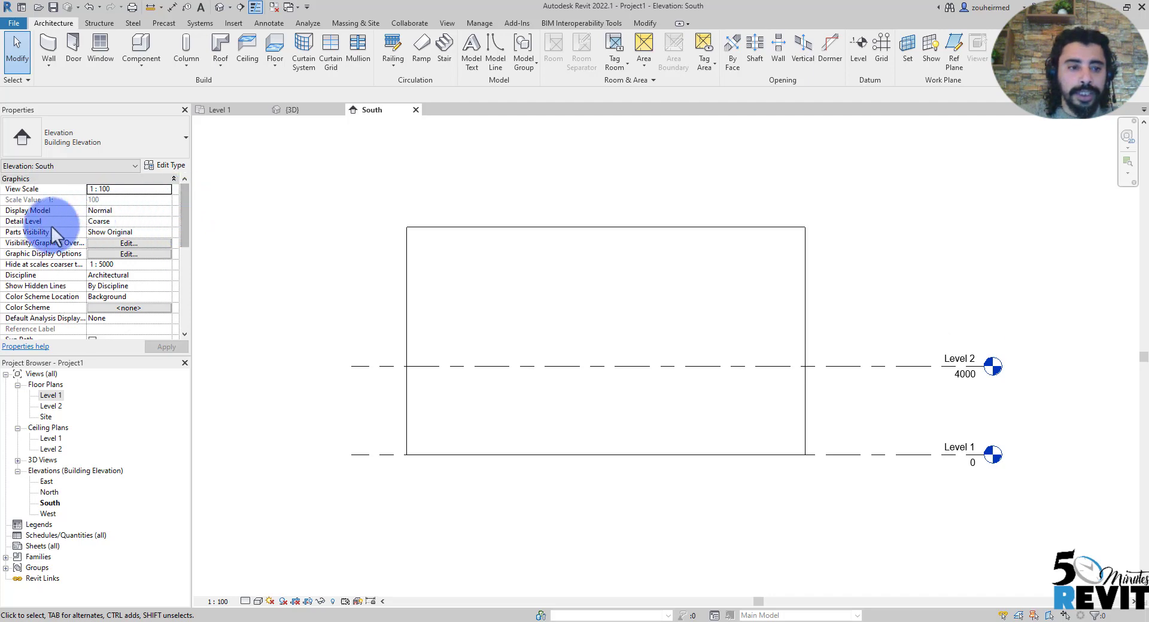
Set the view's Parts Visibility to Show Parts and select the brick-patterned part.
left_click(128, 232)
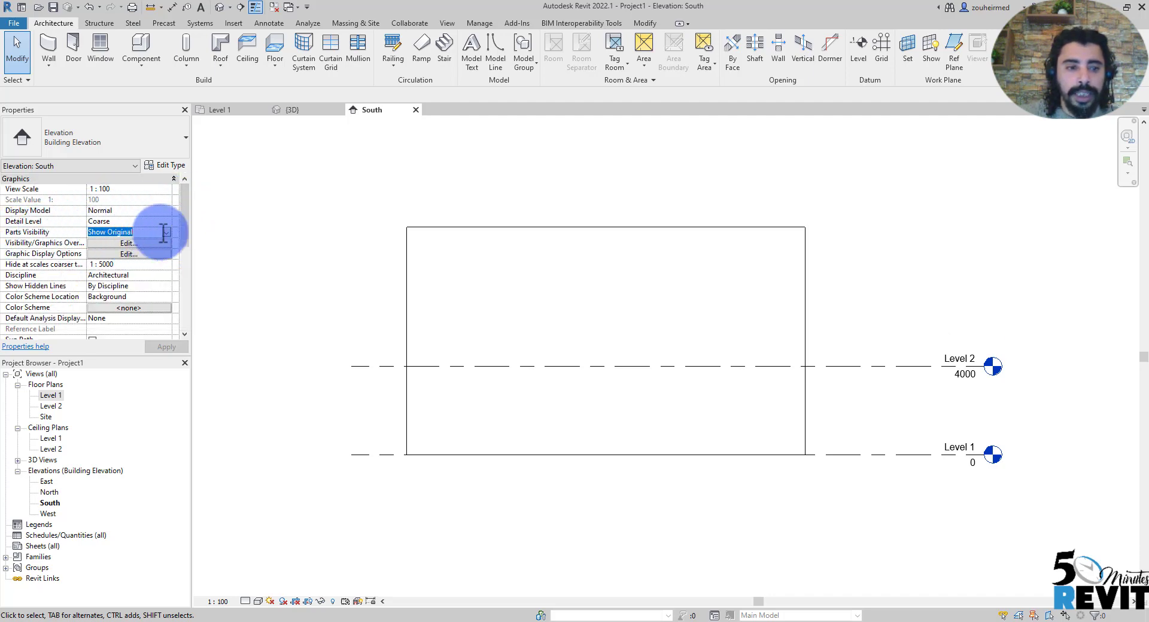
left_click(166, 233)
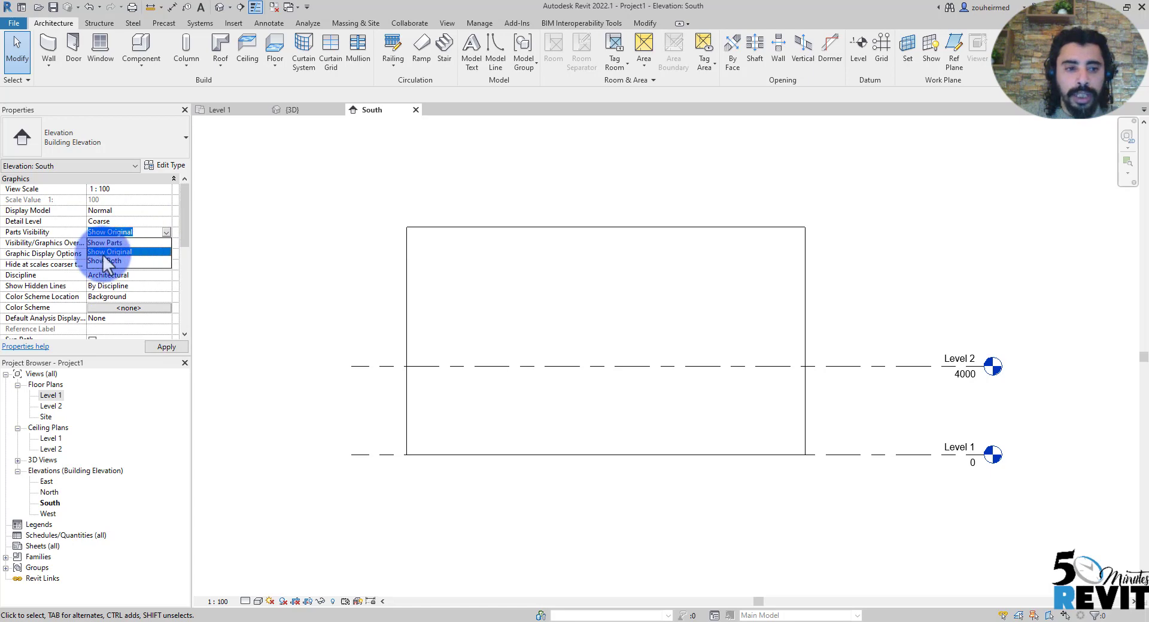
left_click(104, 243)
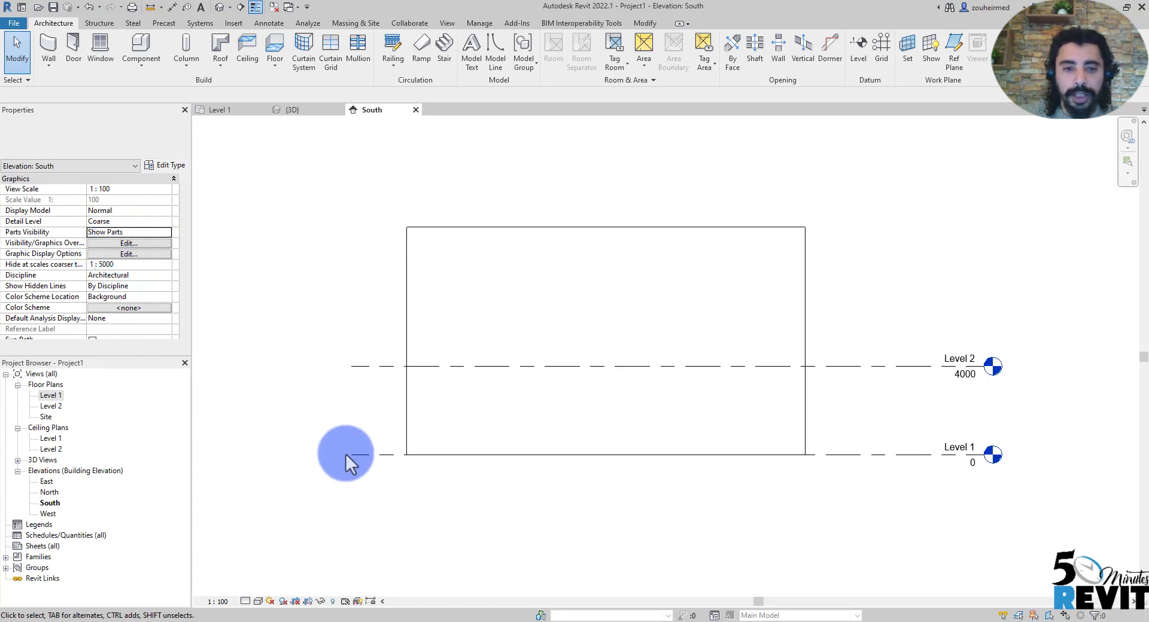
left_click(604, 341)
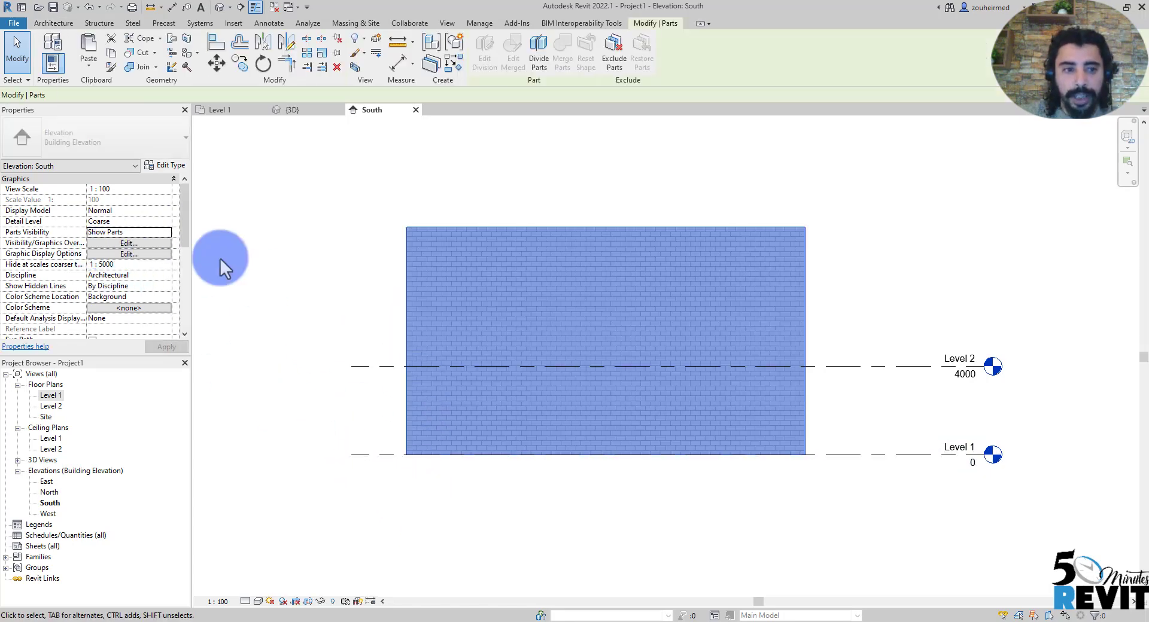
left_click(604, 337)
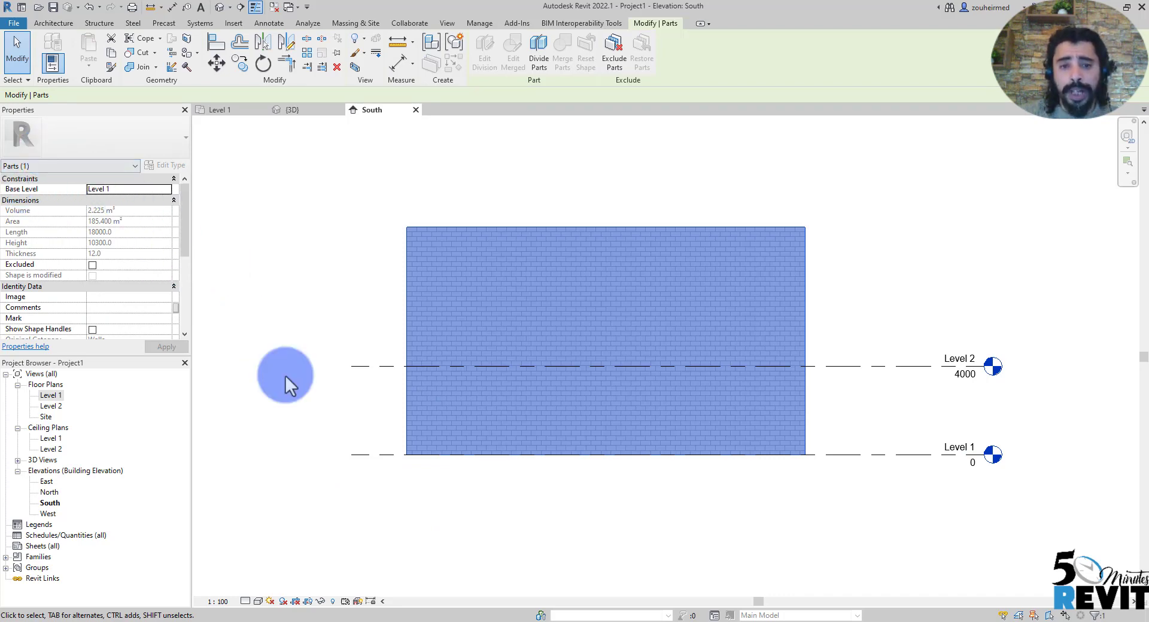
left_click(538, 261)
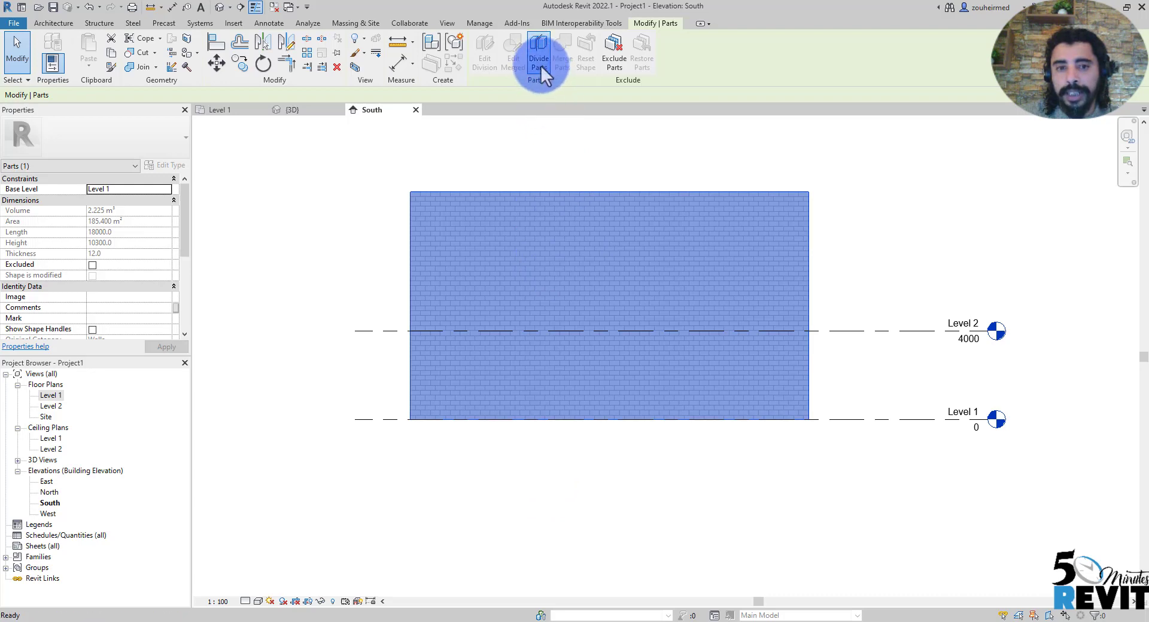
Sketch two vertical division lines 5700 mm apart on the brick part's face.
left_click(538, 56)
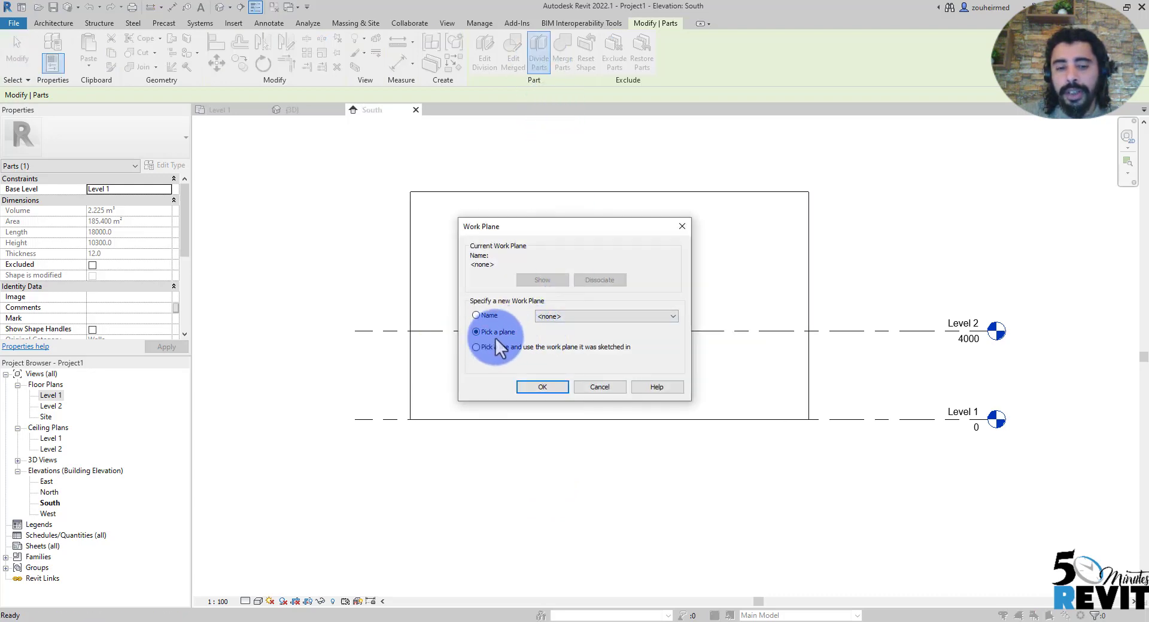
left_click(476, 331)
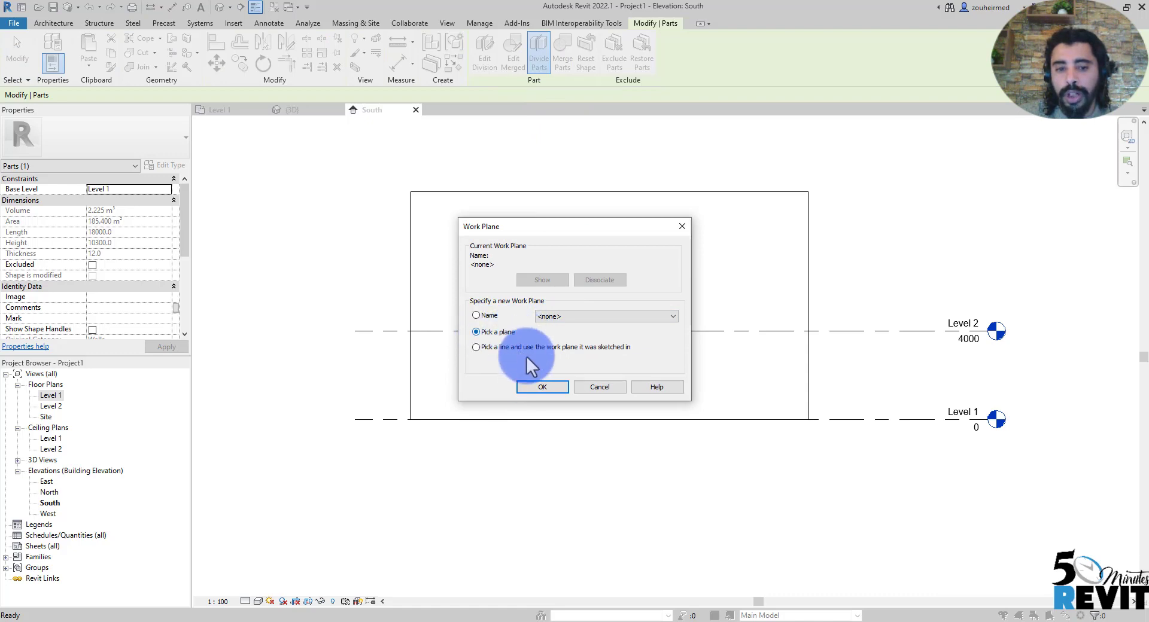
left_click(542, 387)
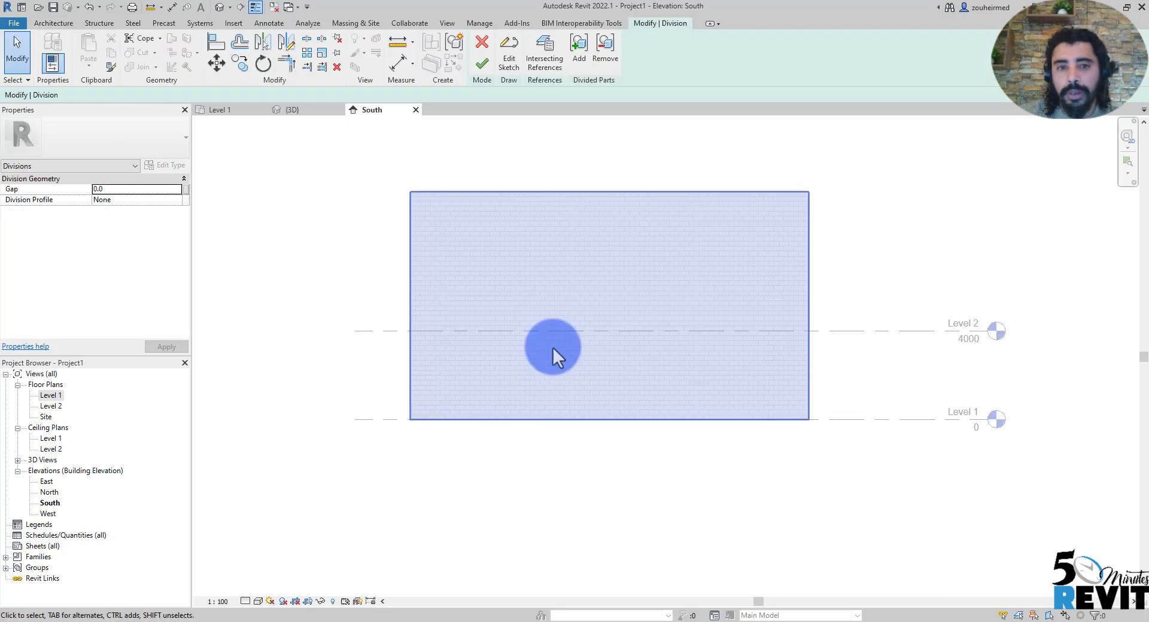
left_click(509, 53)
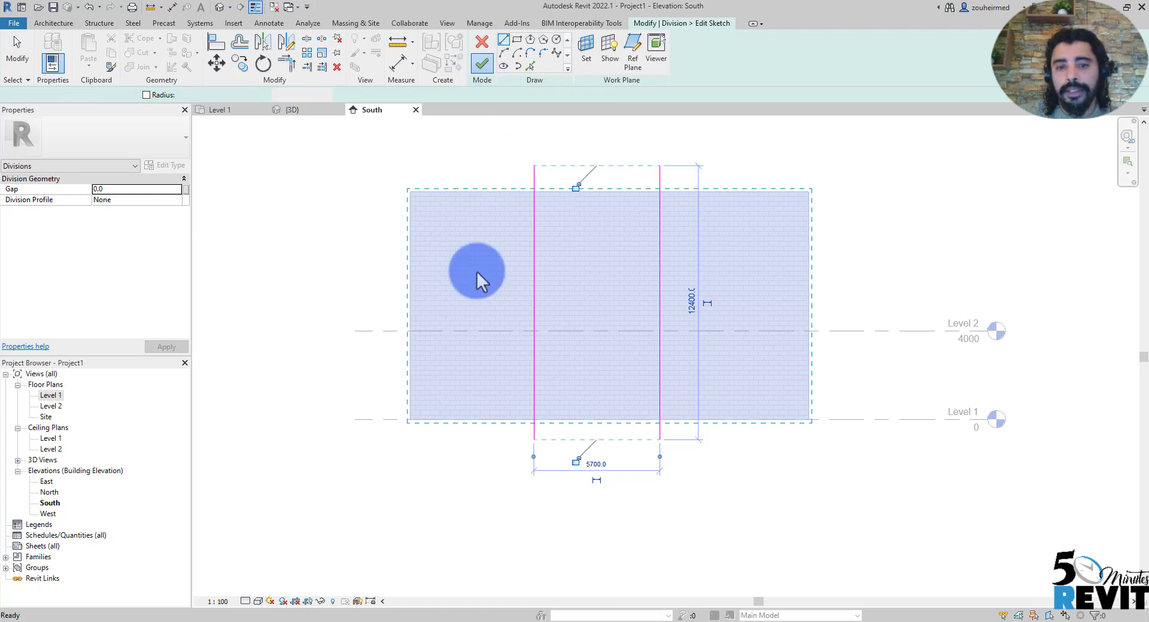
left_click(481, 52)
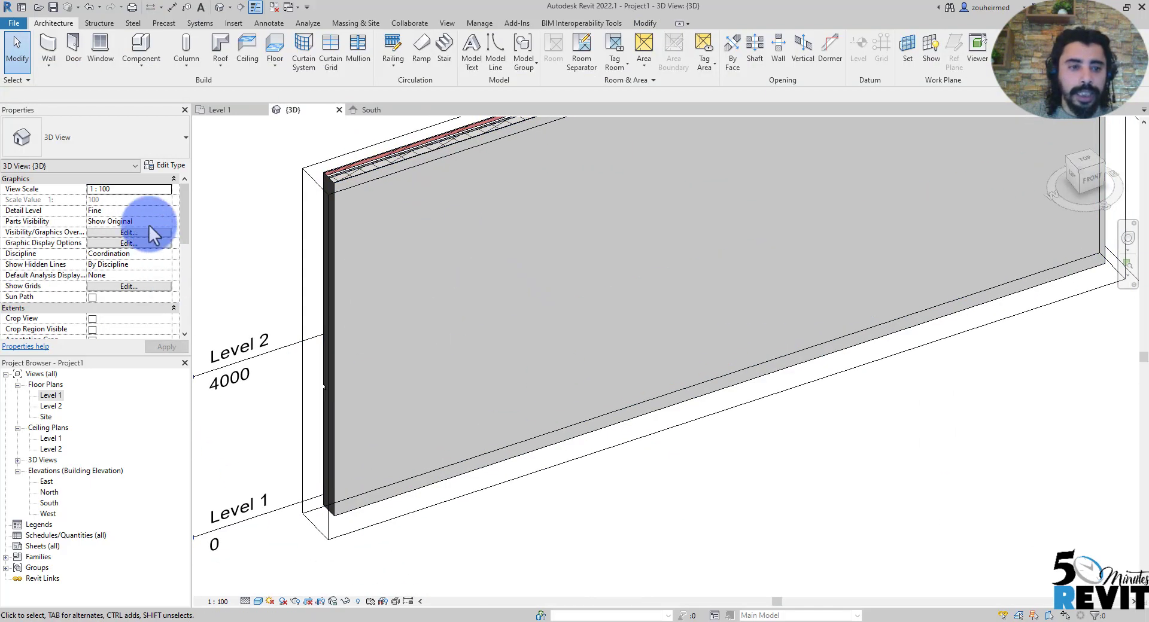
Set 3D view Parts Visibility to Show Parts and select the upper part's division.
scroll("down", 3)
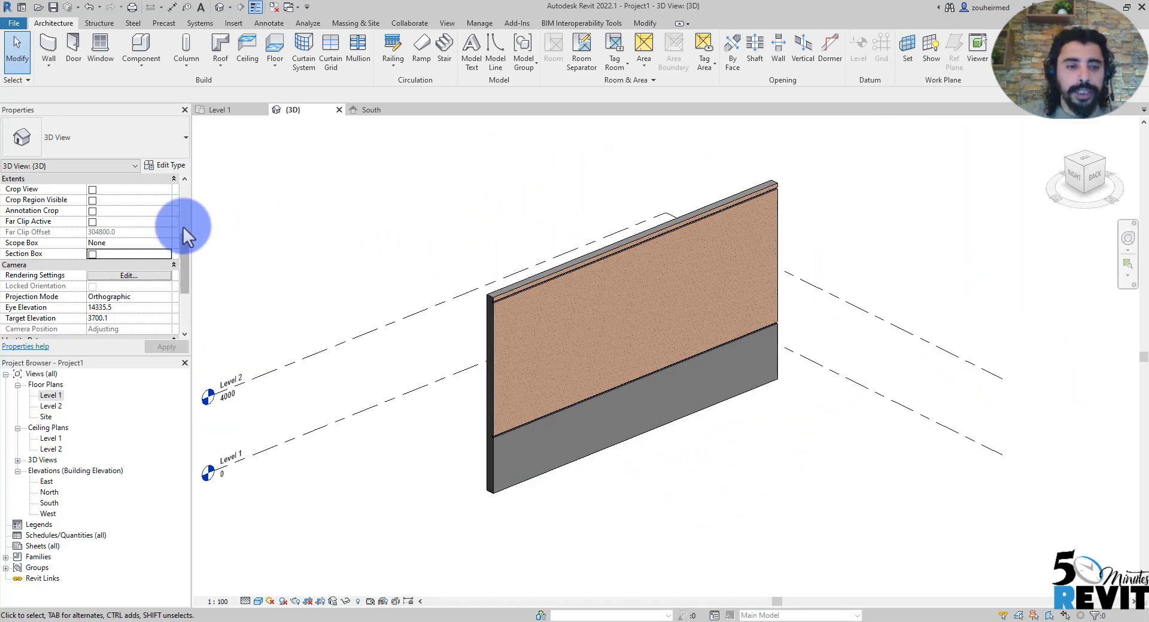
left_click(167, 222)
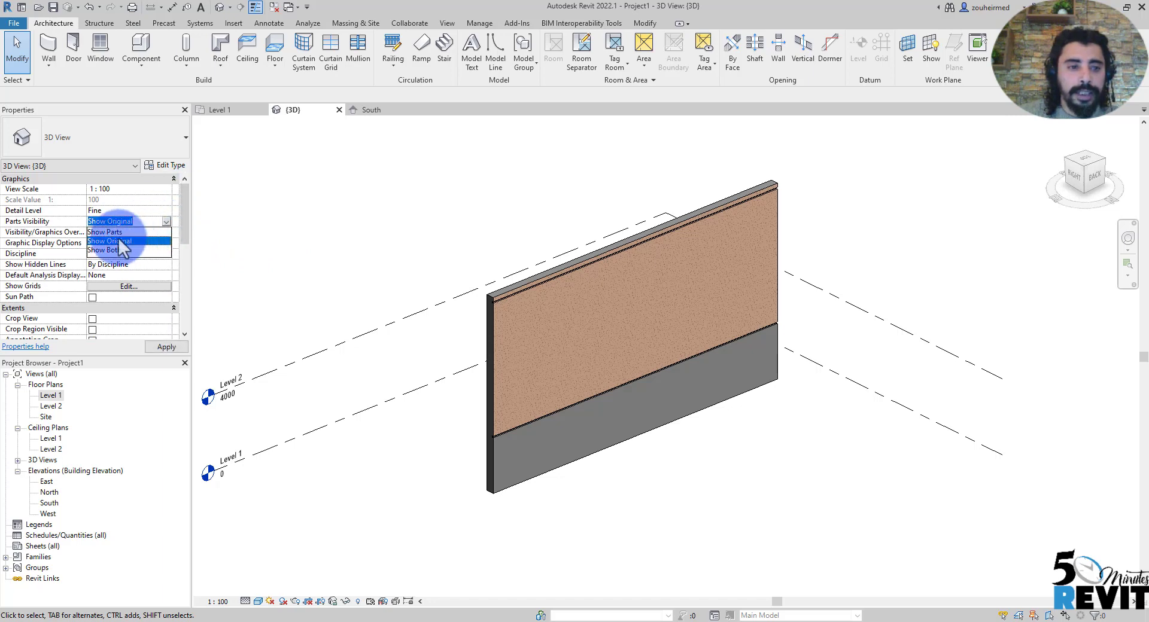
left_click(104, 232)
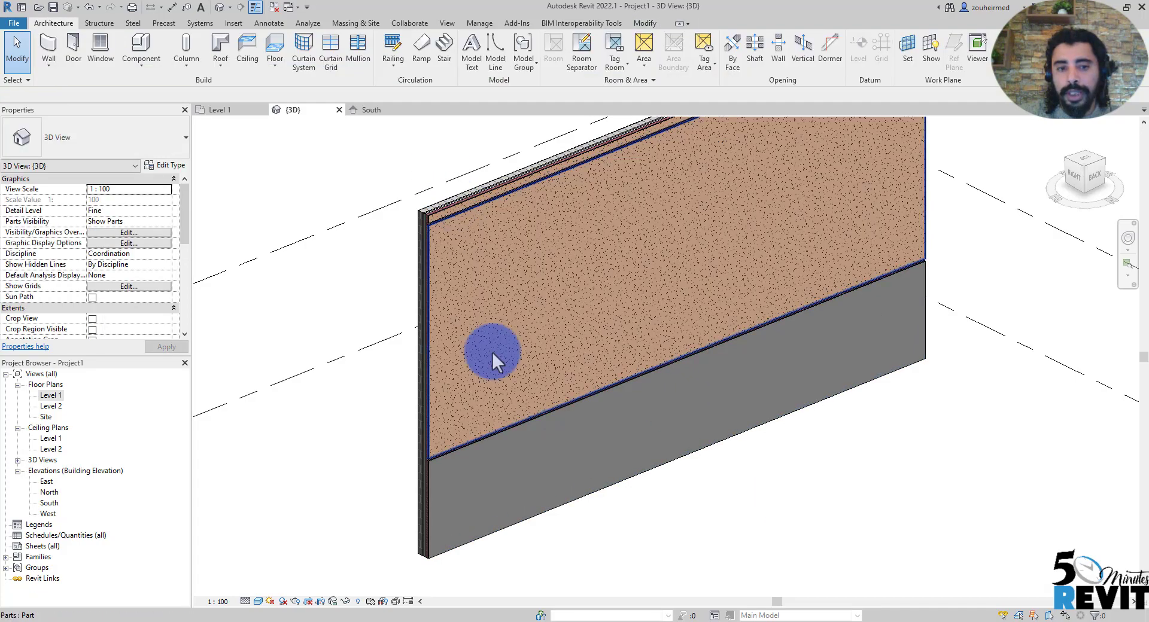
left_click_drag(499, 359, 604, 421)
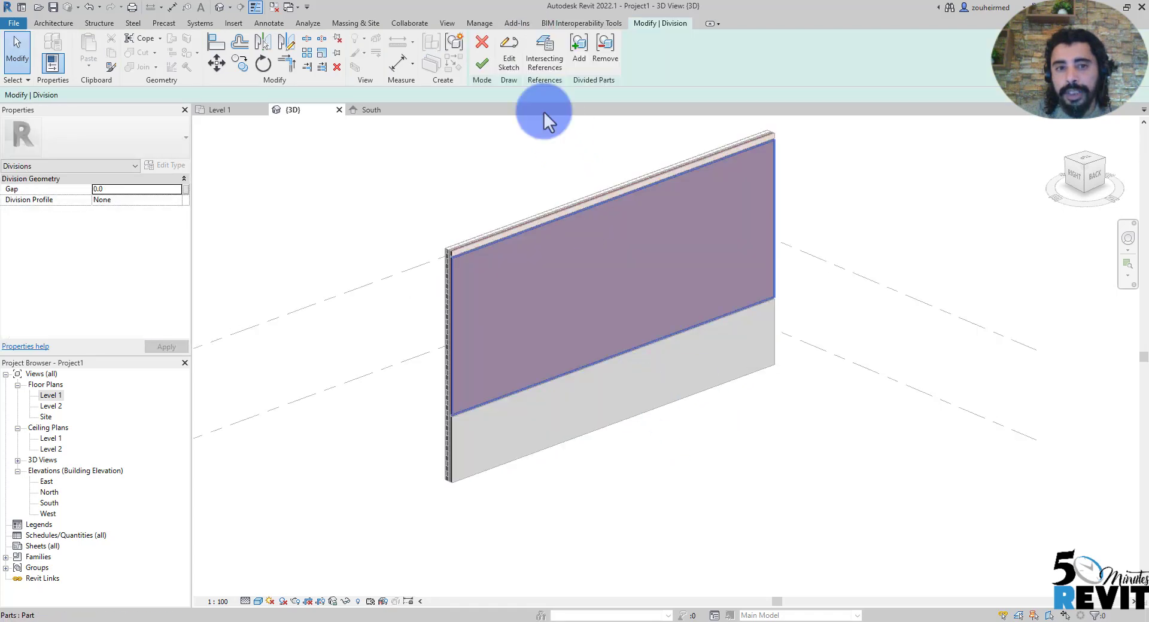
Re-pick the division sketch's work plane, finish the sketch, and select the left panel.
left_click(508, 53)
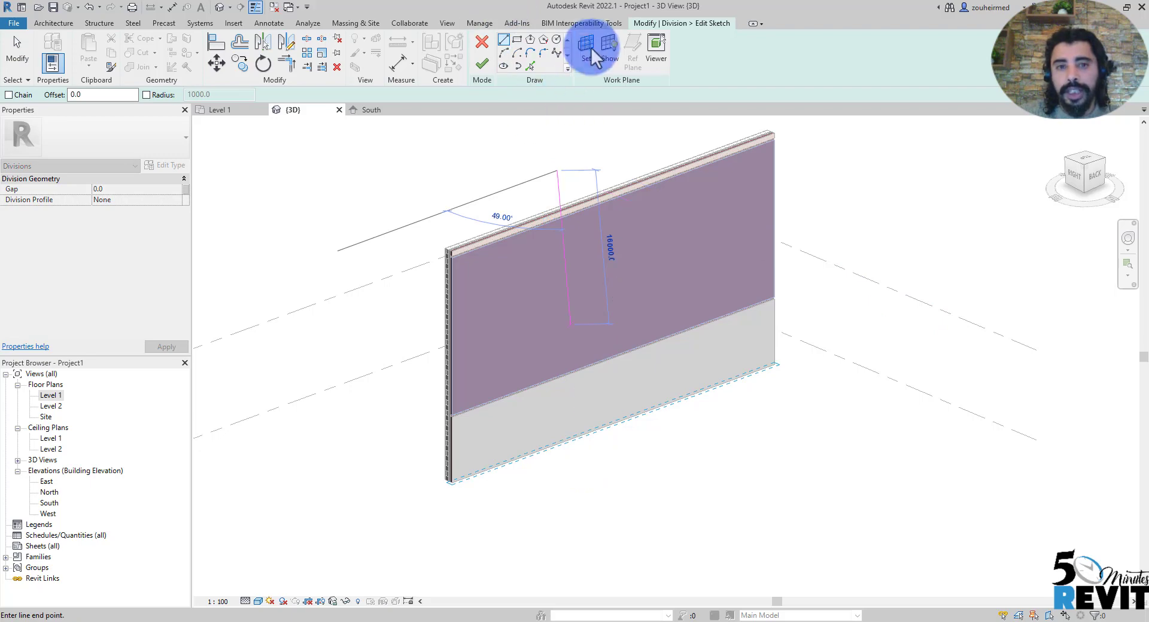
left_click(585, 45)
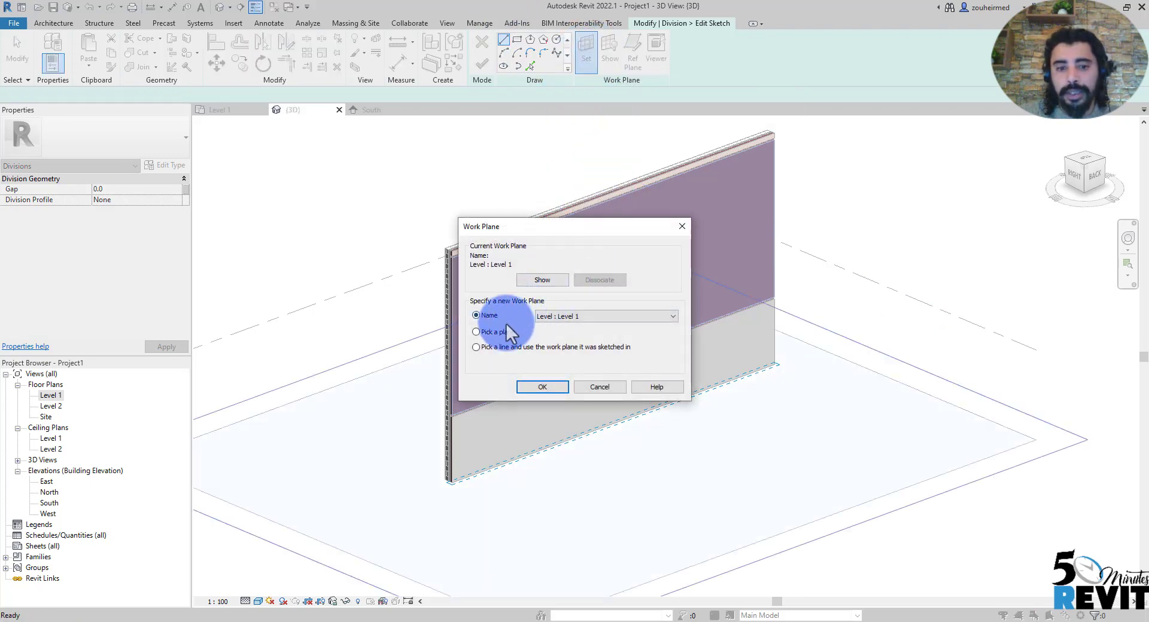
left_click(541, 388)
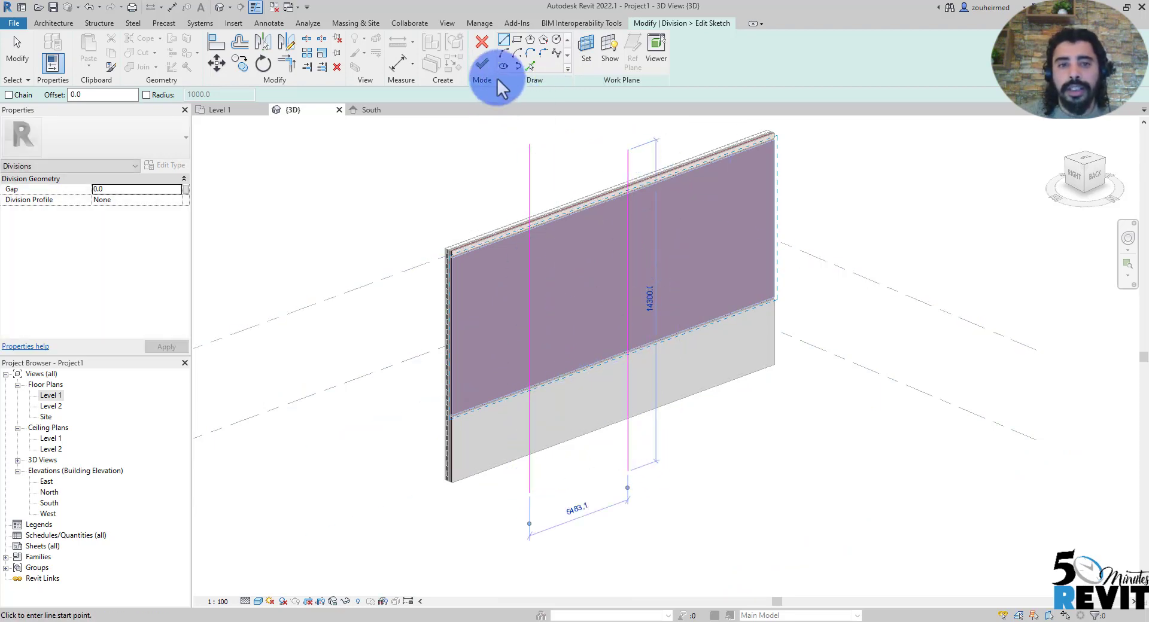
left_click(481, 52)
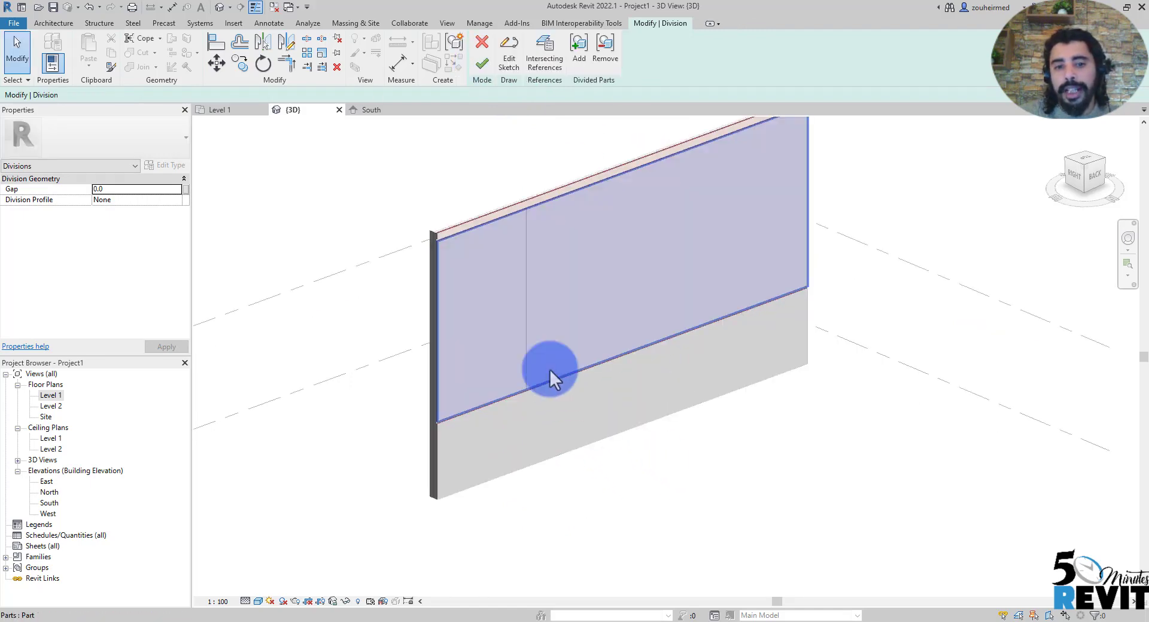
left_click(53, 22)
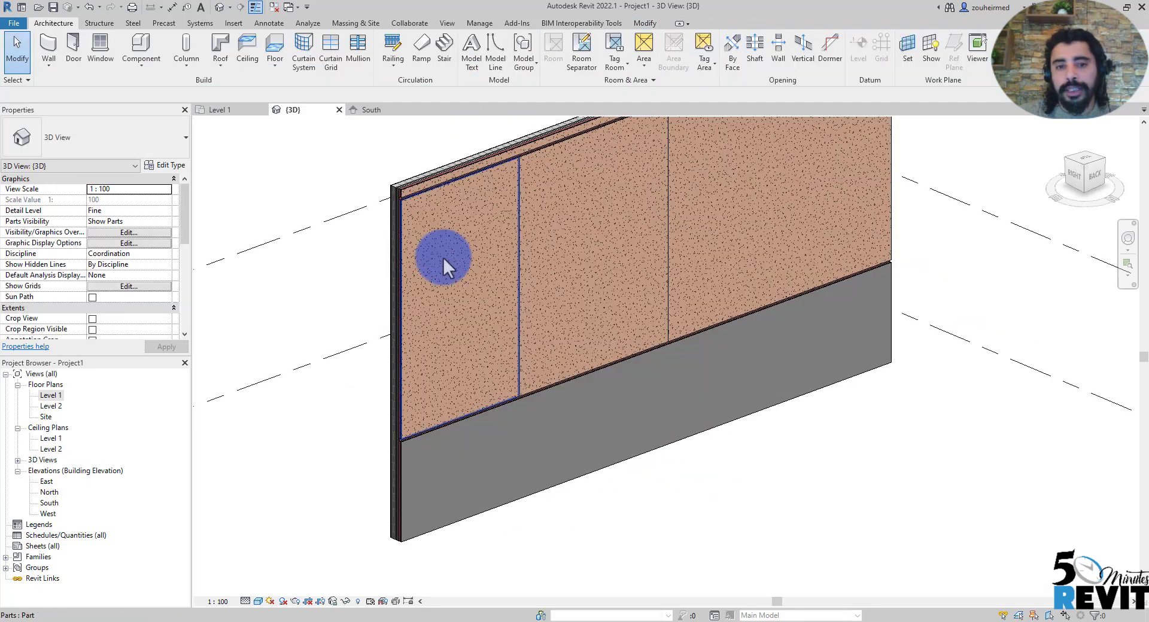
left_click(451, 264)
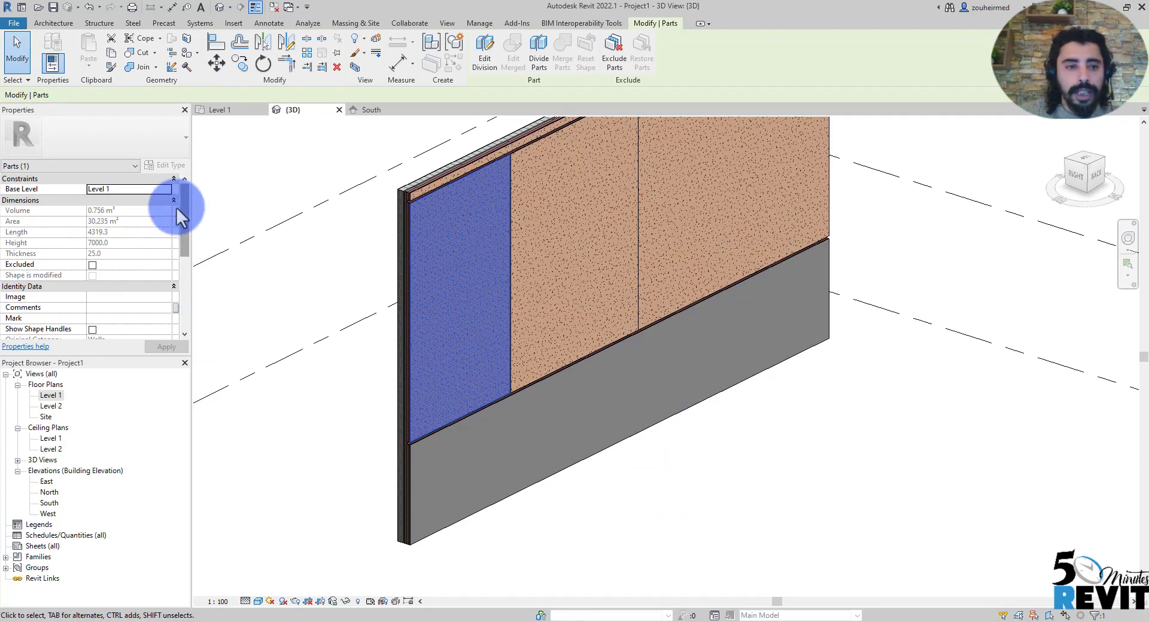
Tick Show Shape Handles in Properties for the selected left render panel.
scroll("down", 3)
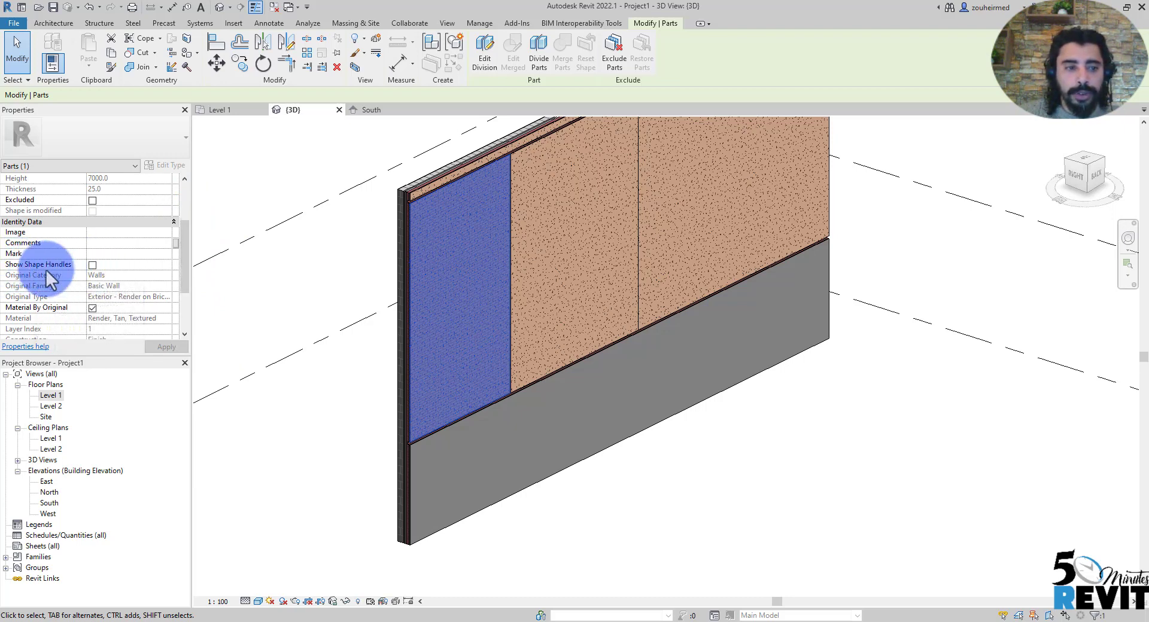
mouse_move(38, 264)
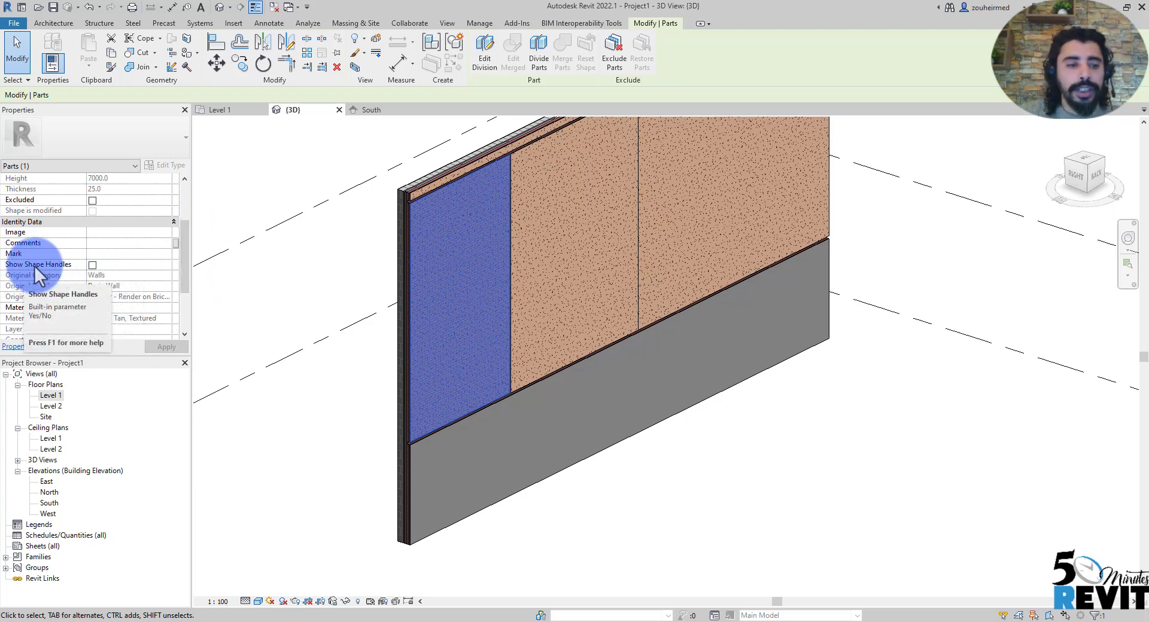
left_click(92, 265)
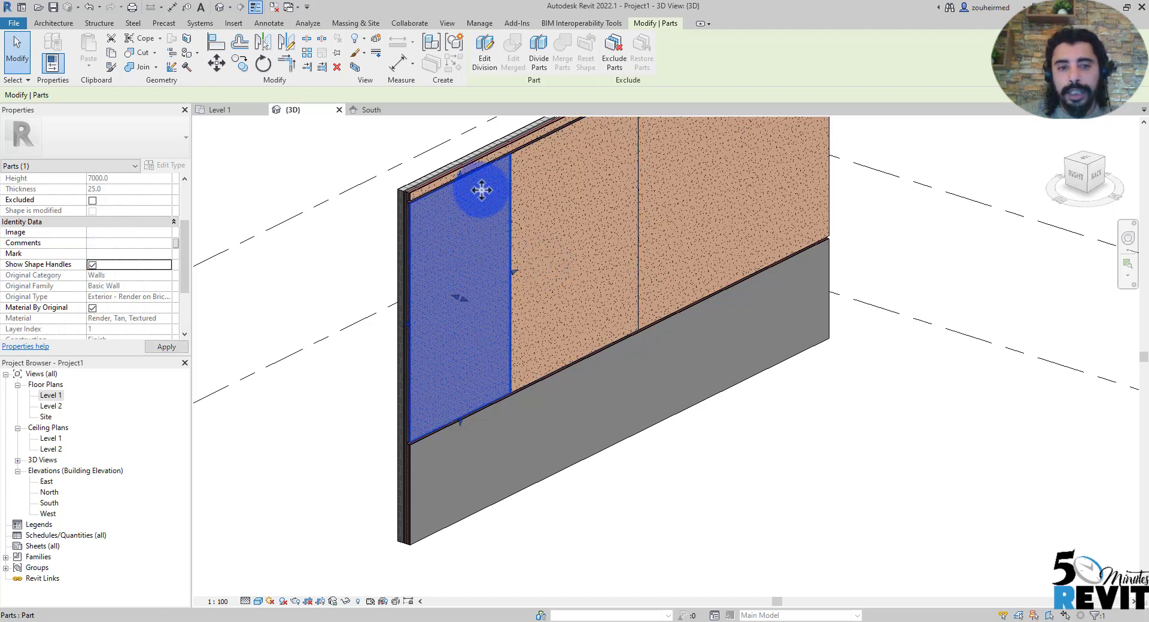